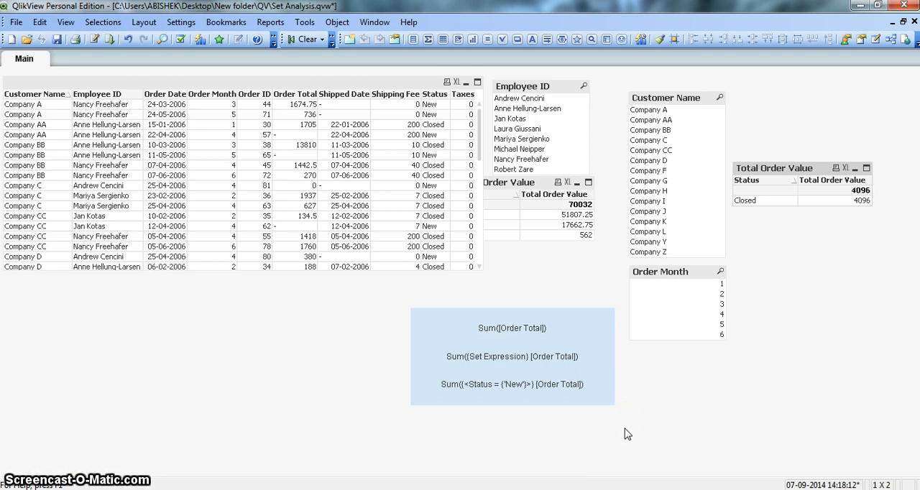
mouse_move(780, 288)
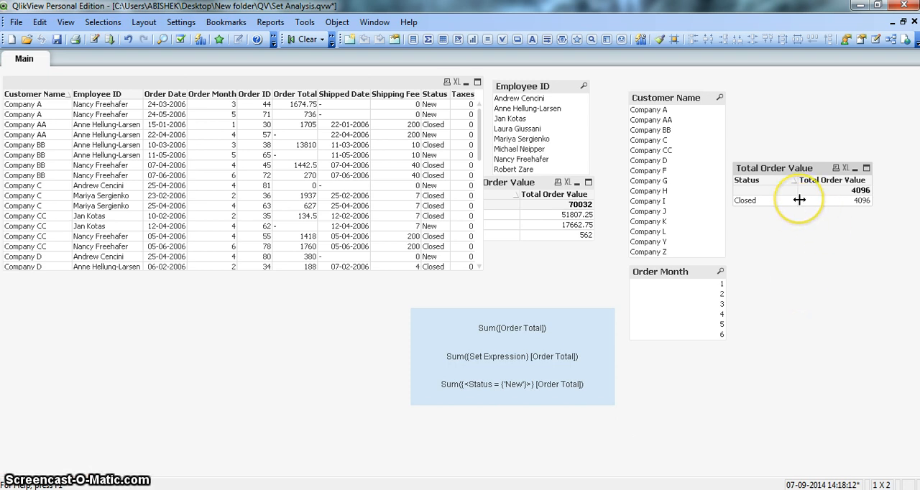
mouse_move(811, 205)
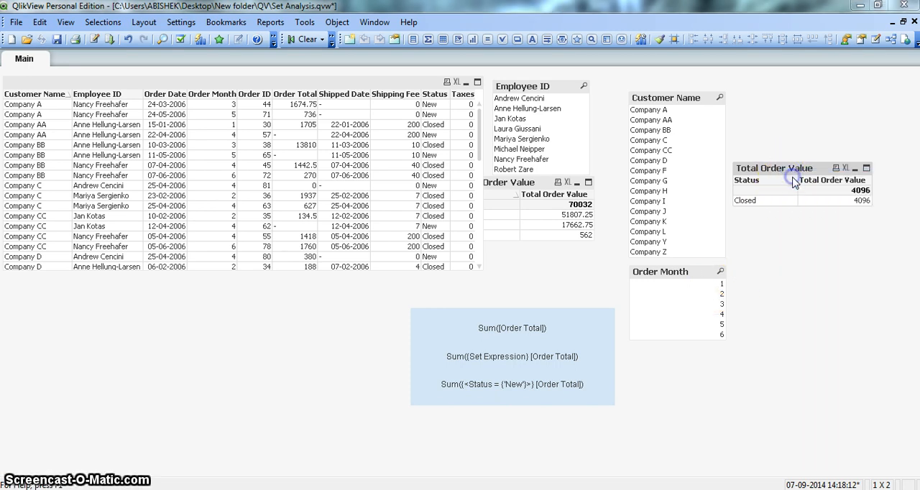
- Change the Total Order Value chart's Order Month modifier to p([Order Month]) and apply
double_click(791, 180)
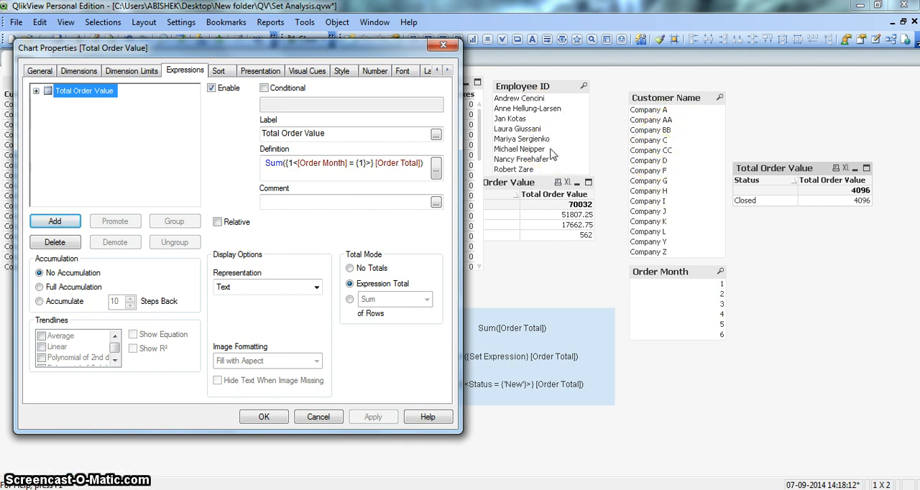
mouse_move(573, 136)
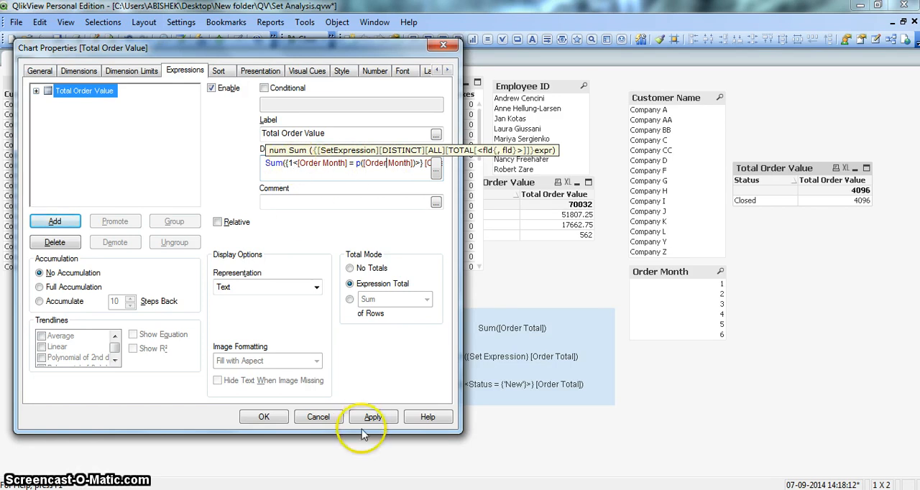
left_click(372, 417)
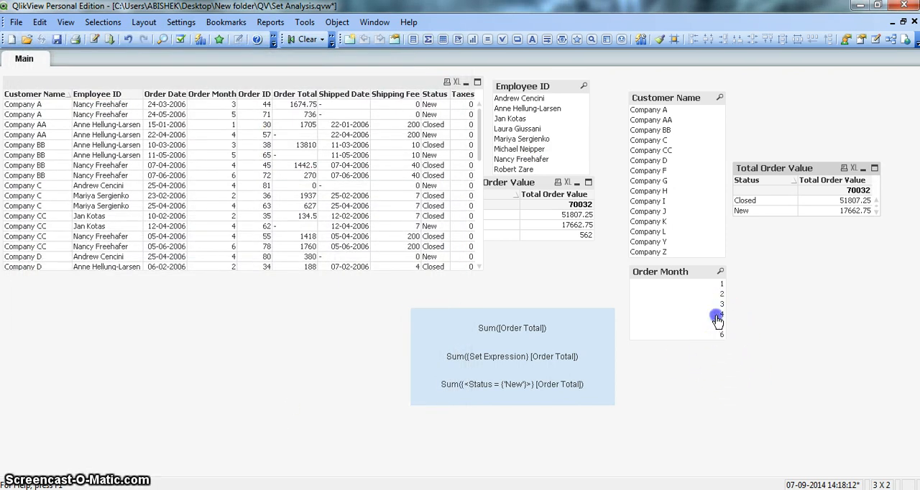
left_click(721, 314)
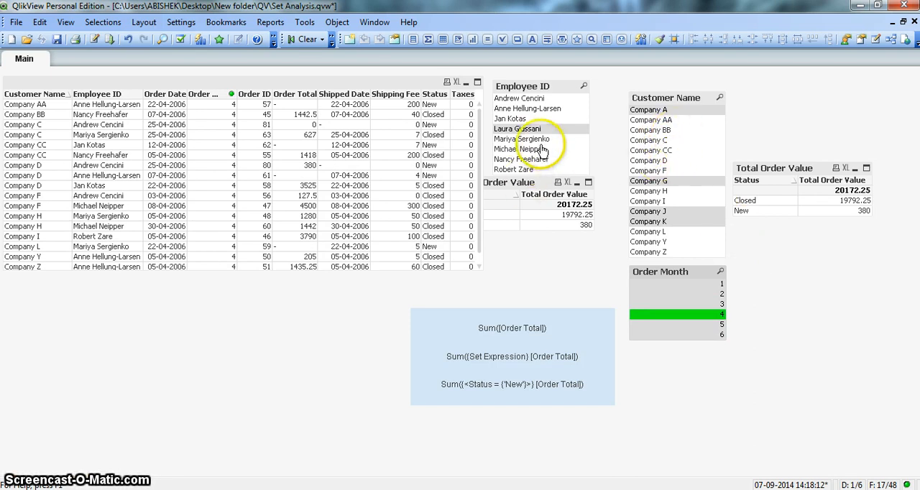
mouse_move(699, 170)
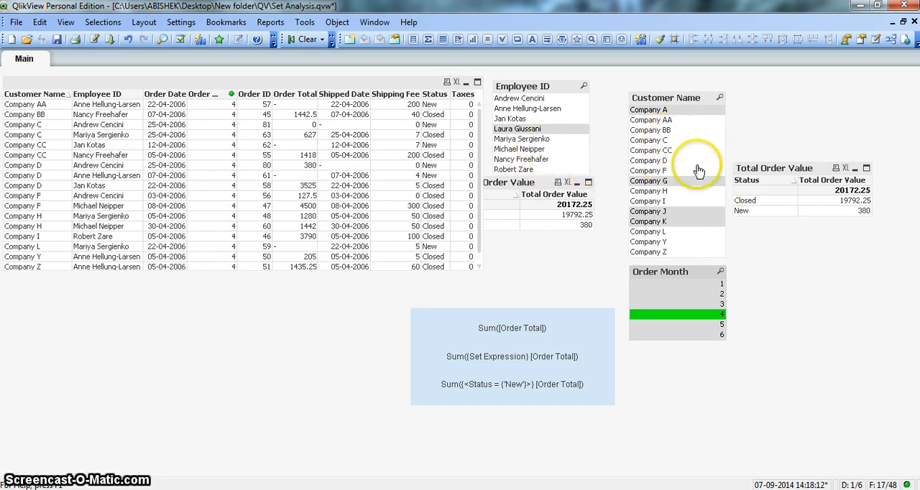
left_click(657, 150)
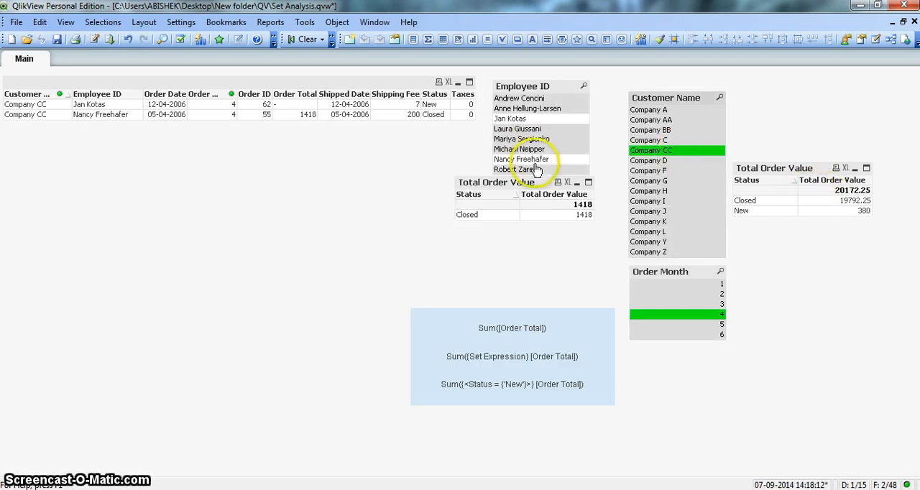
left_click(521, 159)
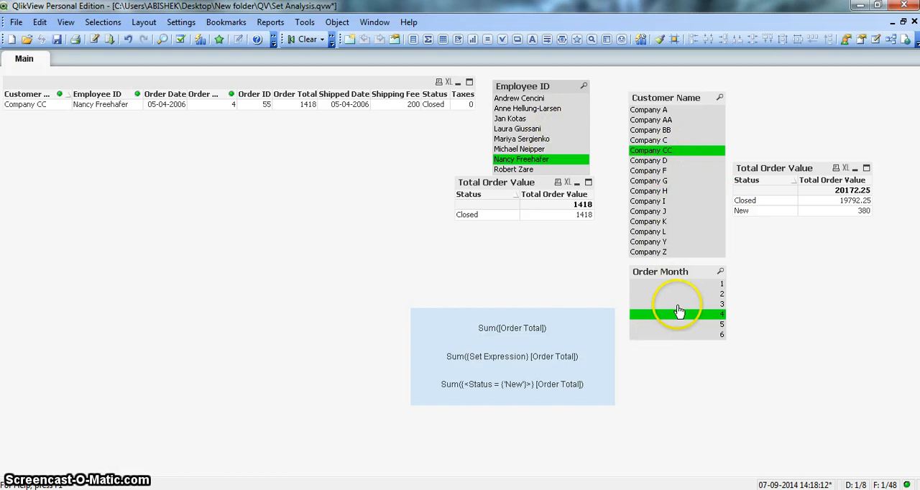
mouse_move(696, 324)
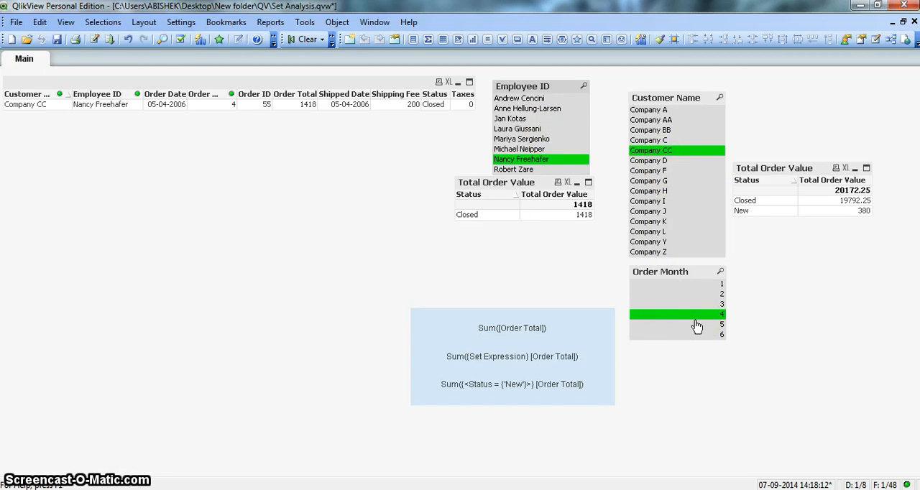
mouse_move(323, 86)
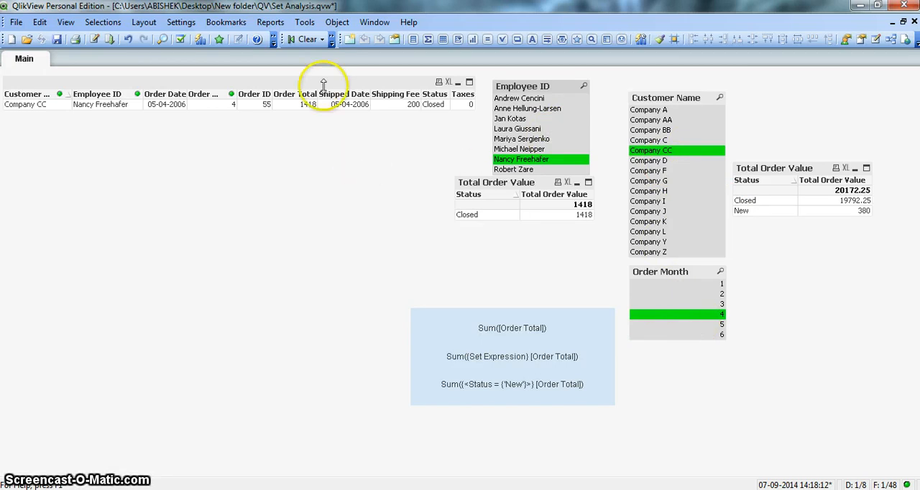
left_click(302, 39)
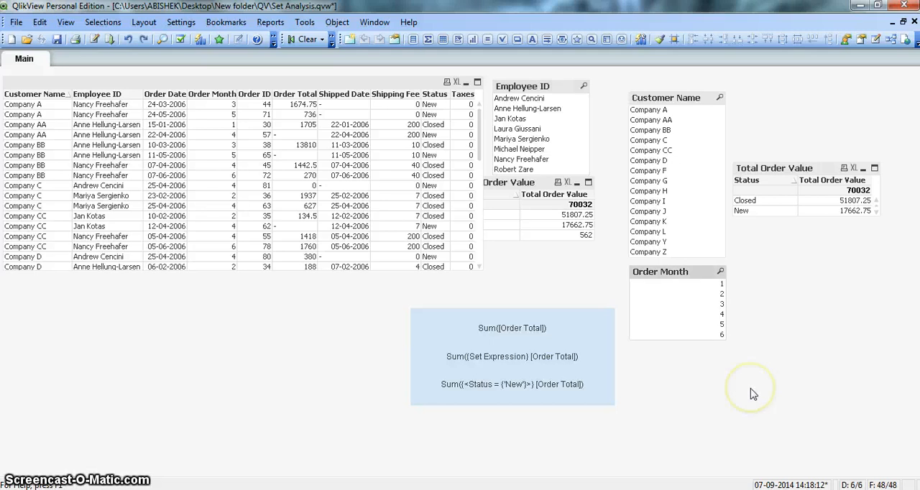
mouse_move(753, 394)
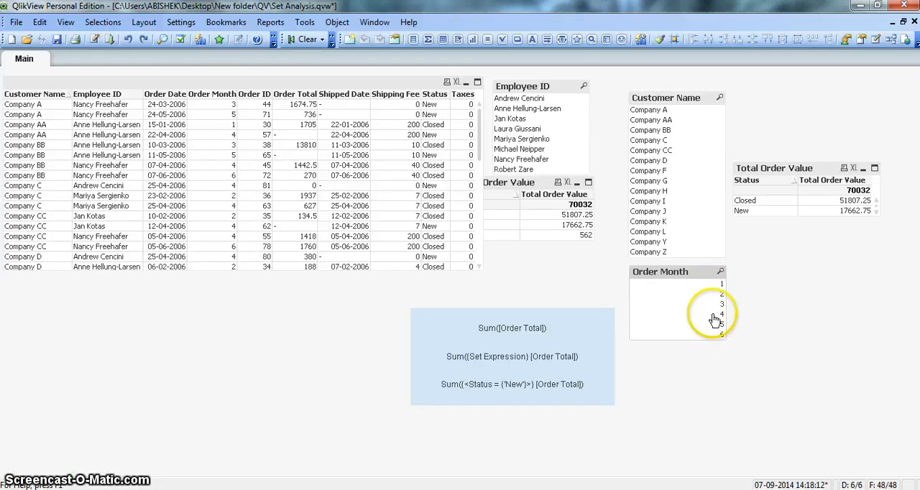
mouse_move(717, 347)
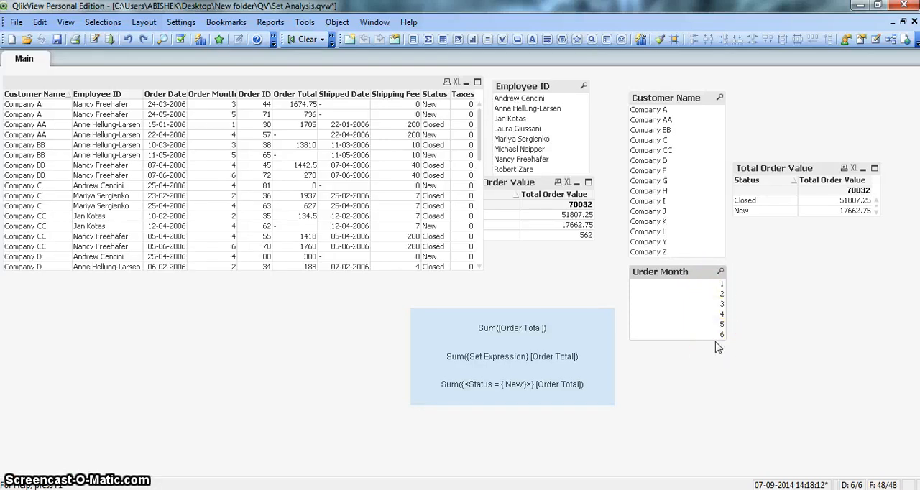
mouse_move(824, 186)
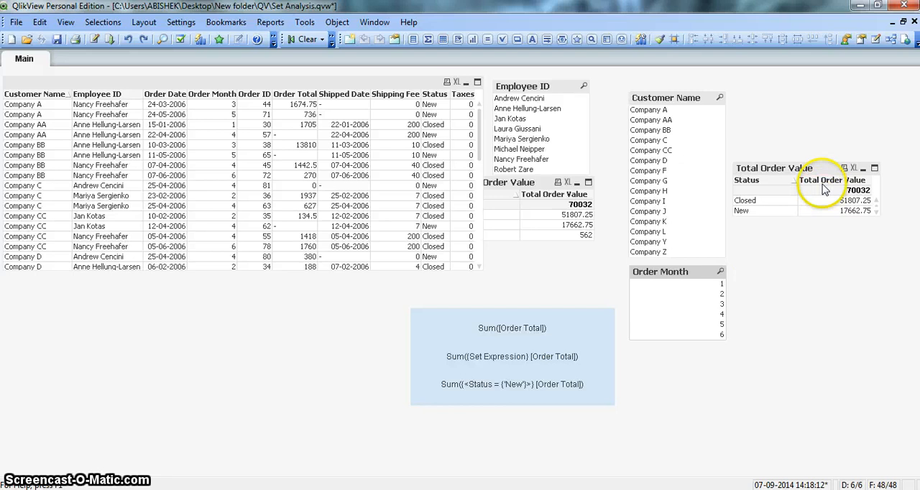
- Replace p([Order Month]) with e([Order Month]) in the Total Order Value expression
right_click(819, 173)
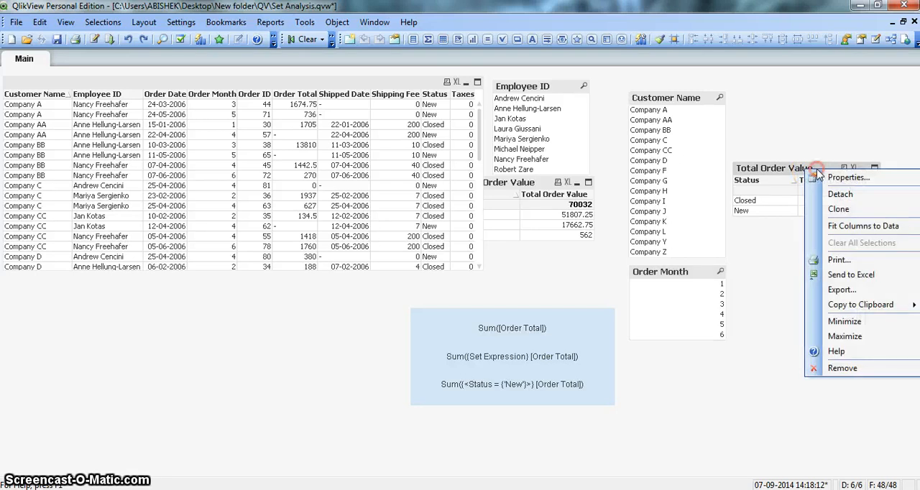
left_click(848, 177)
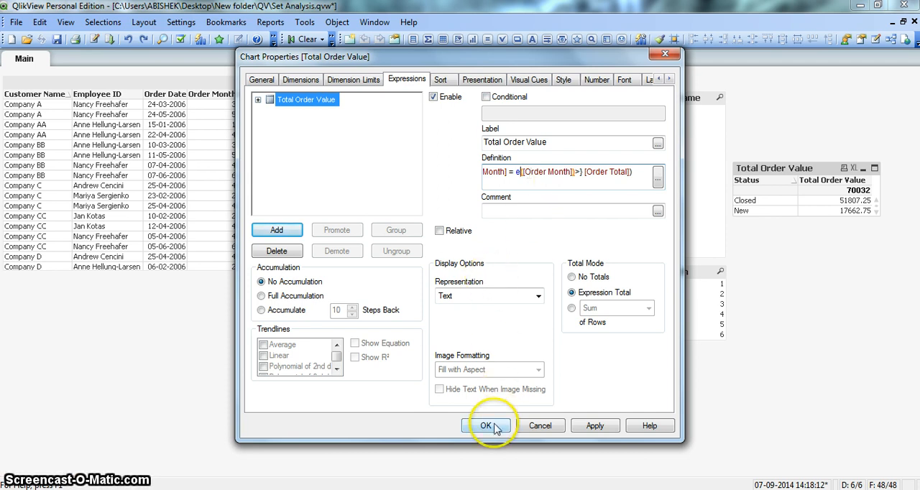
left_click(486, 425)
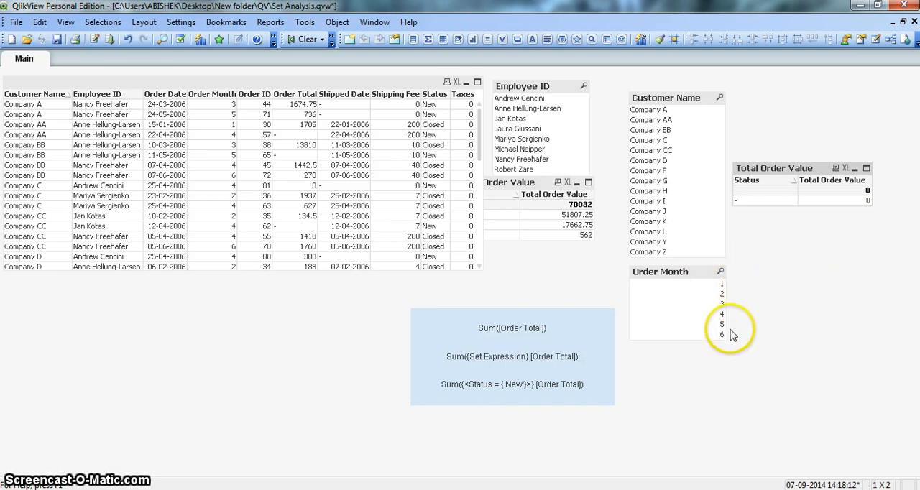
mouse_move(738, 342)
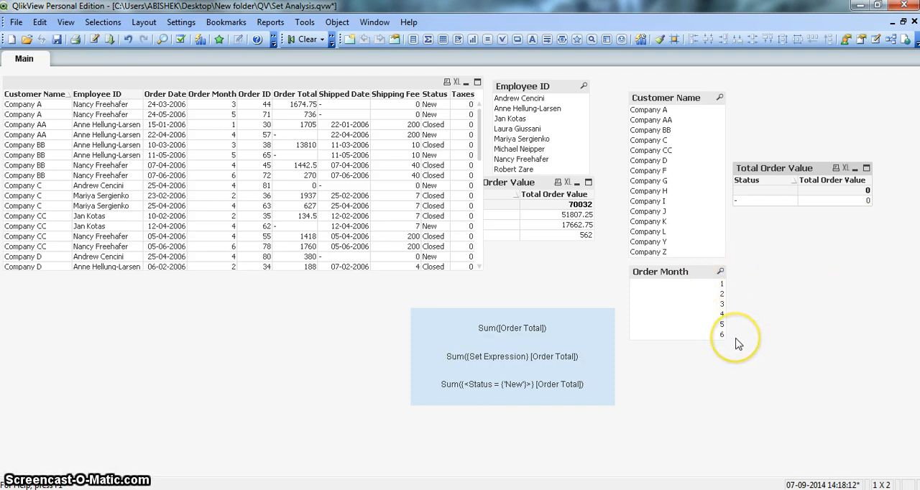
mouse_move(722, 335)
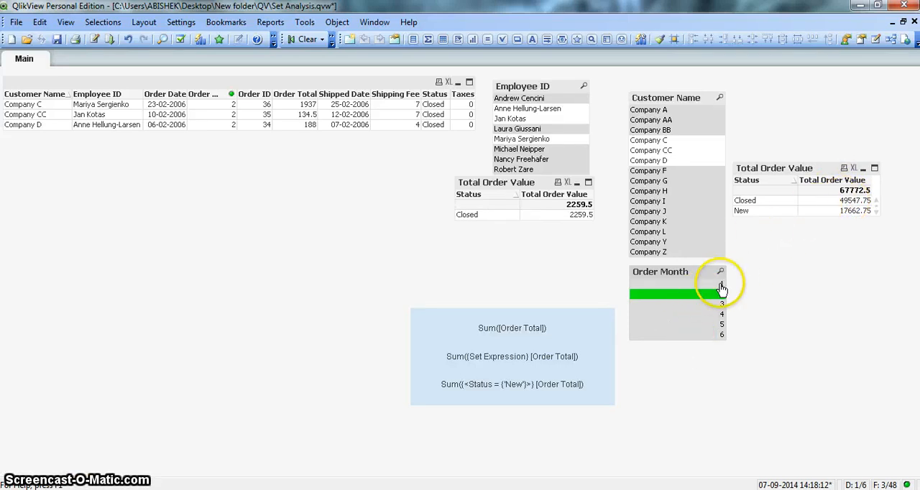
mouse_move(721, 332)
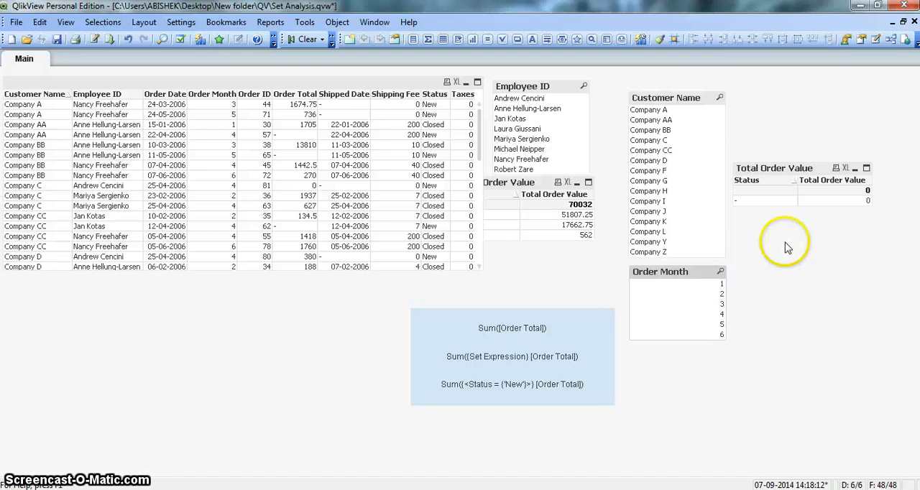
mouse_move(767, 280)
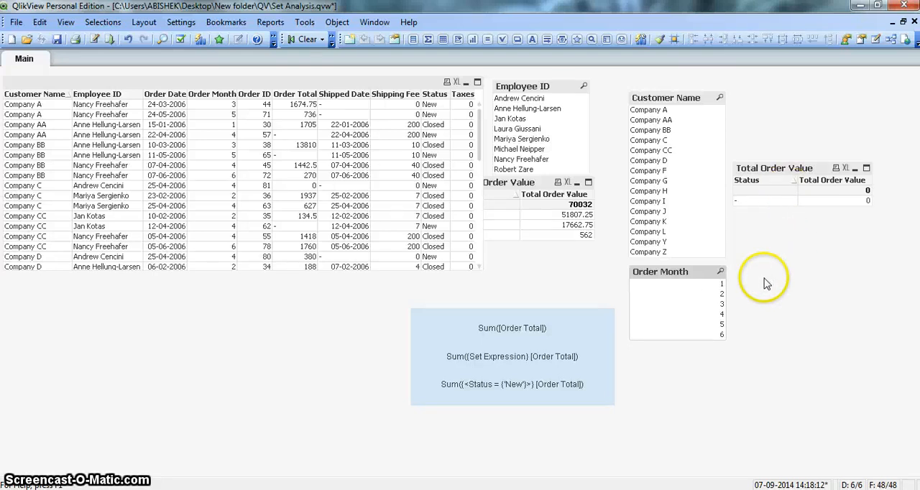
mouse_move(695, 373)
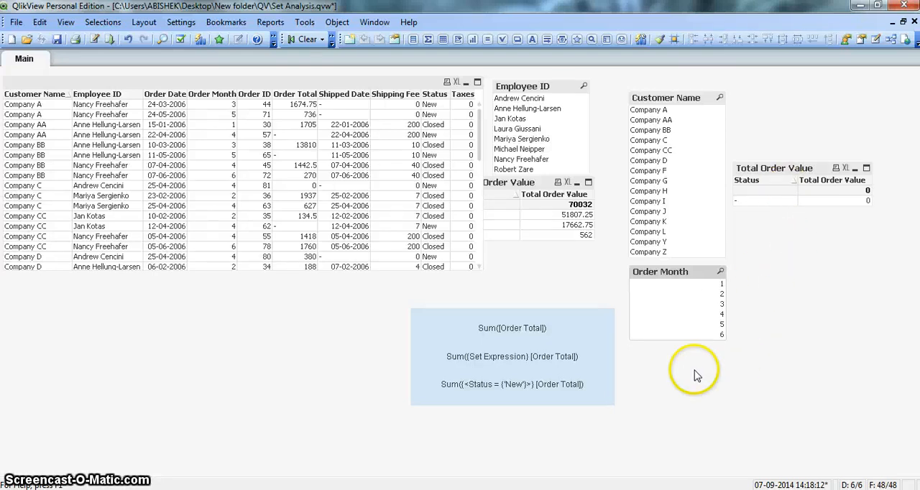
mouse_move(772, 388)
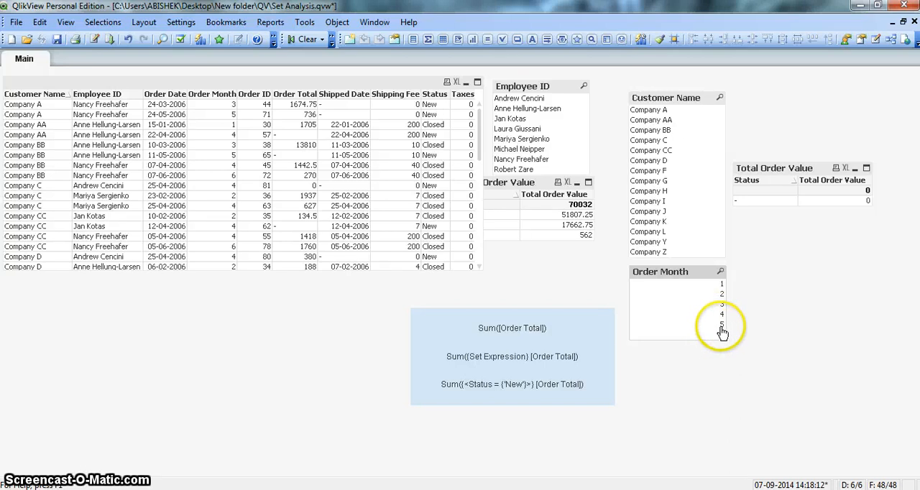
mouse_move(721, 342)
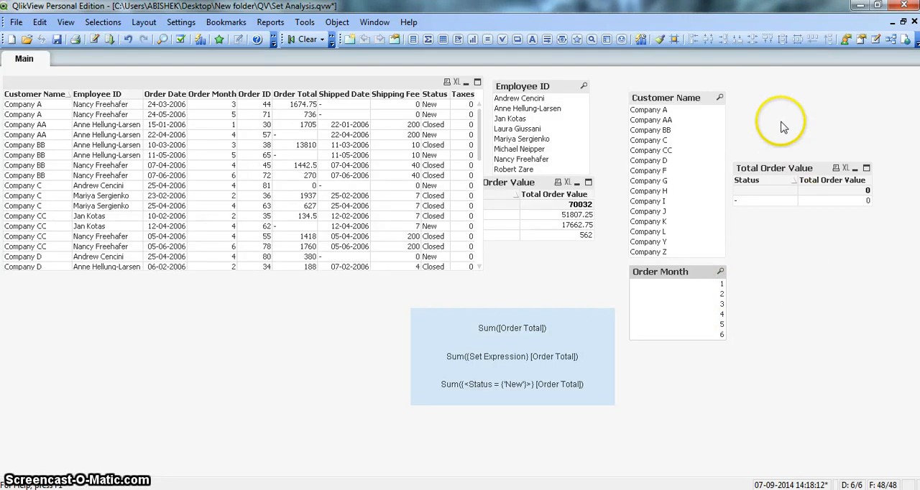
- Bring up the Edit Expression window for the Total Order Value chart's definition
right_click(787, 174)
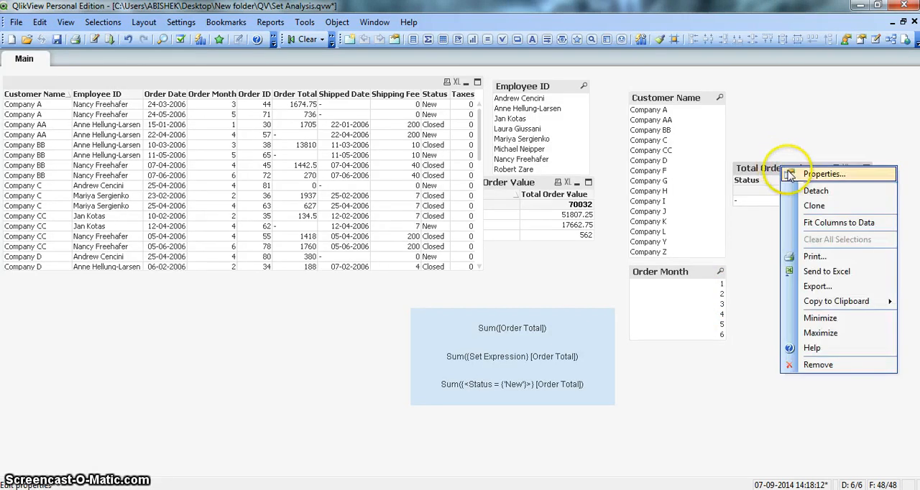
left_click(823, 173)
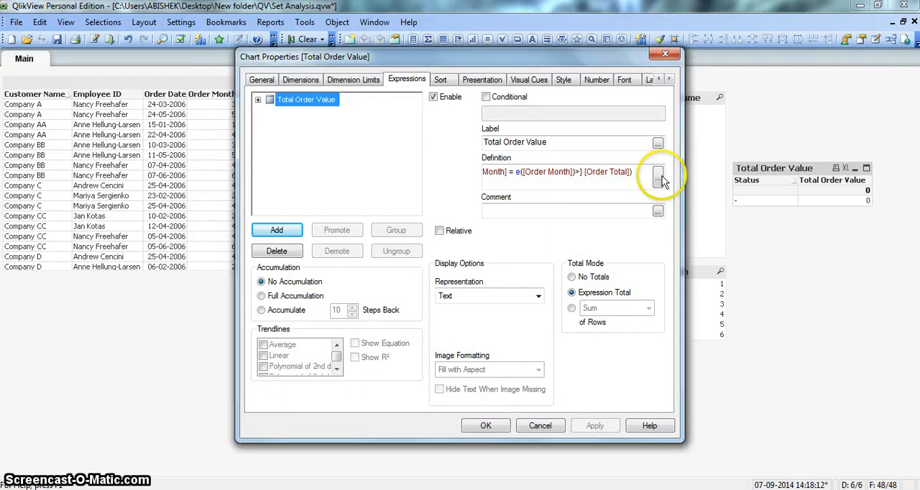
left_click(657, 176)
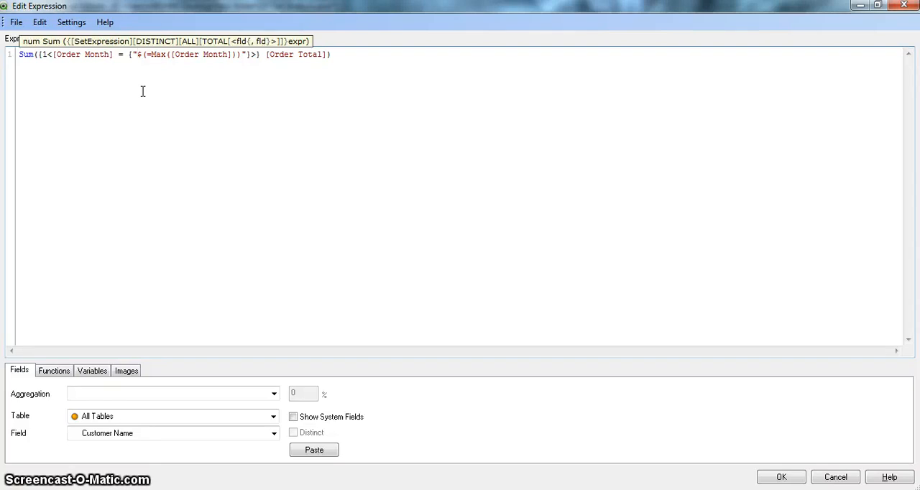
- Set the definition to Sum({1<[Order Month] = {"$(=Max([Order Month]))"}>} [Order Total])
left_click(136, 54)
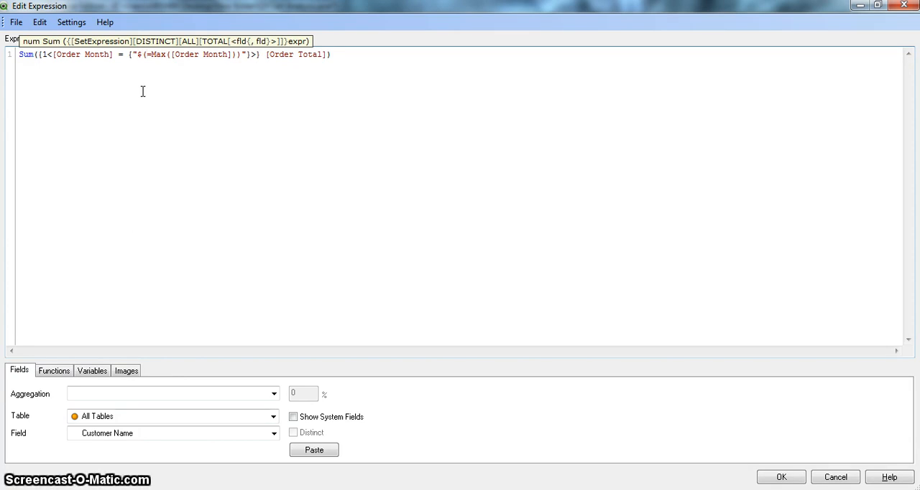
double_click(162, 54)
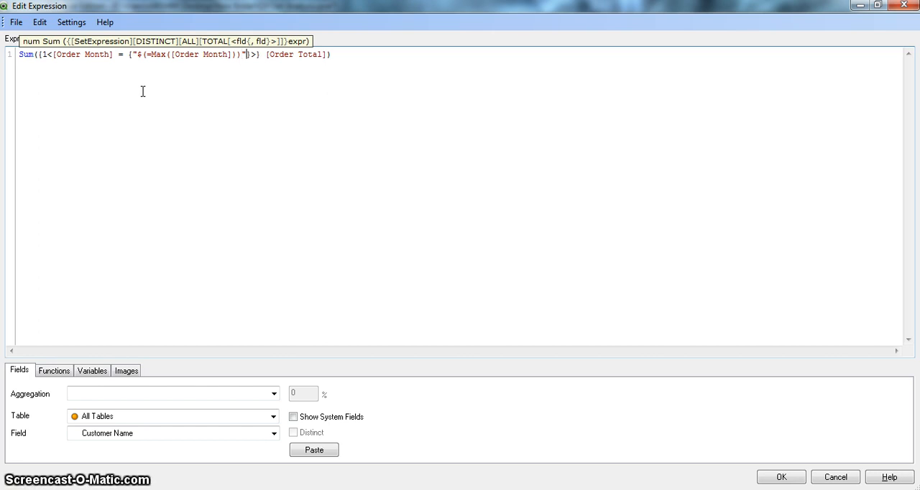
left_click(780, 476)
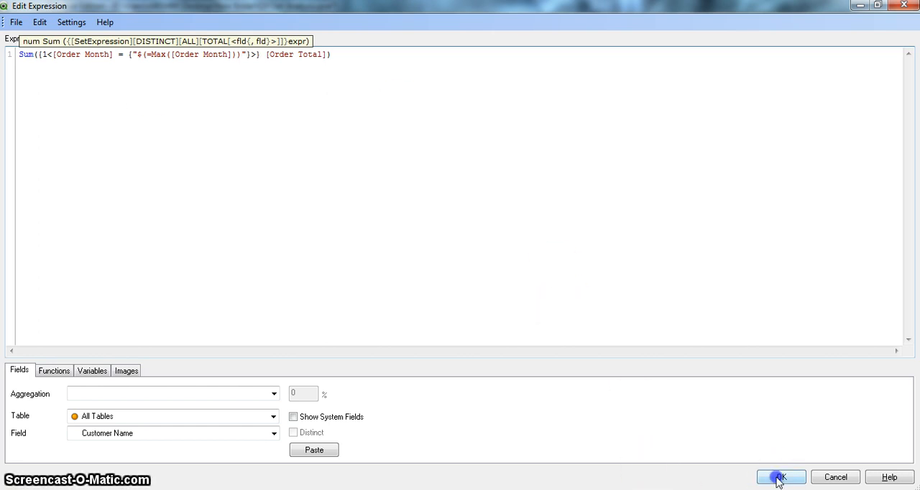
- Set the expression label to ='Month' & [Order Month], apply, and close properties
left_click(780, 476)
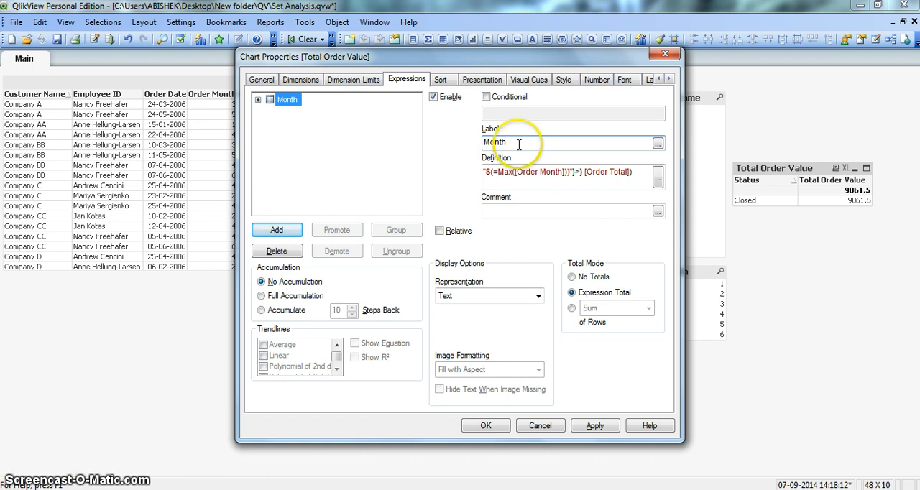
type("&")
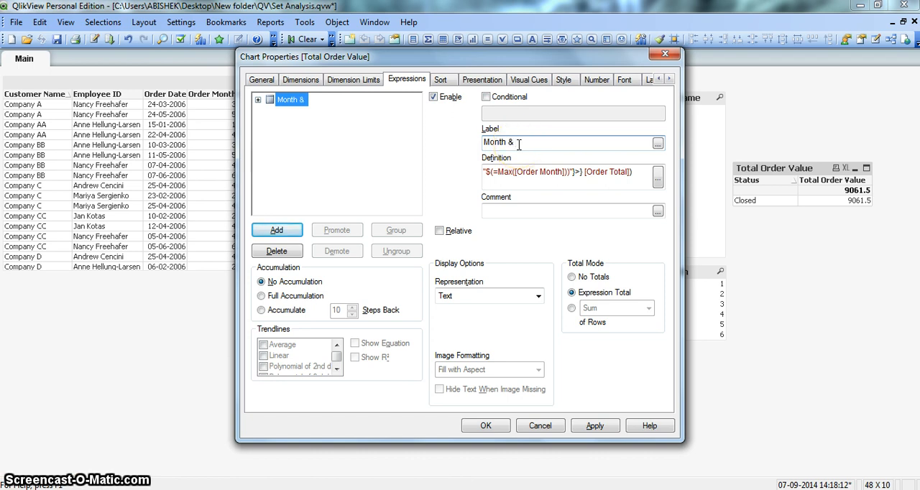
type("m")
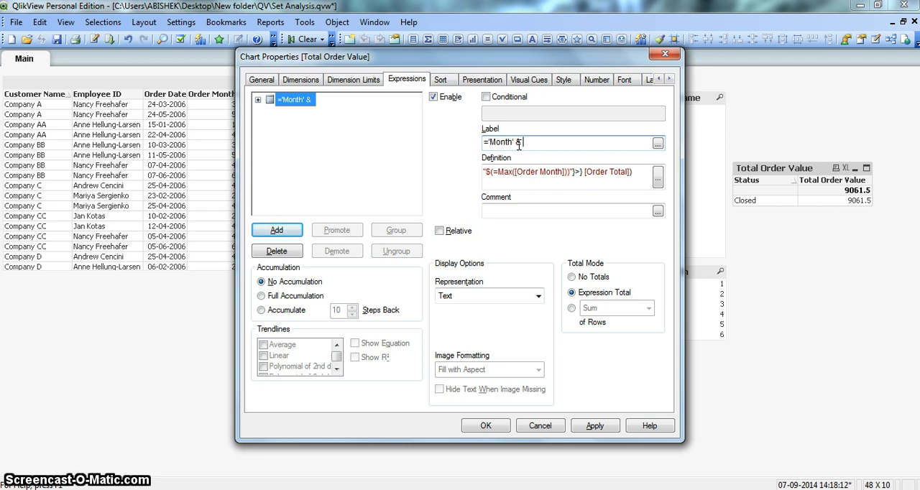
type("or")
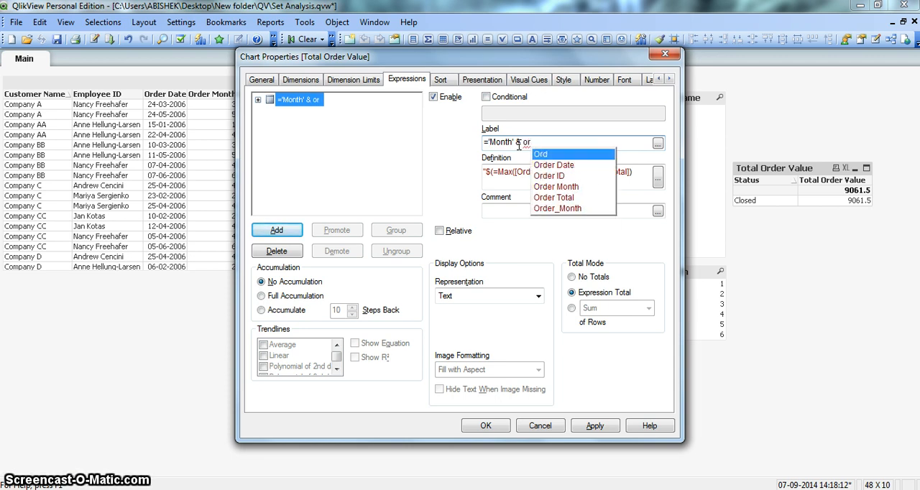
left_click(556, 186)
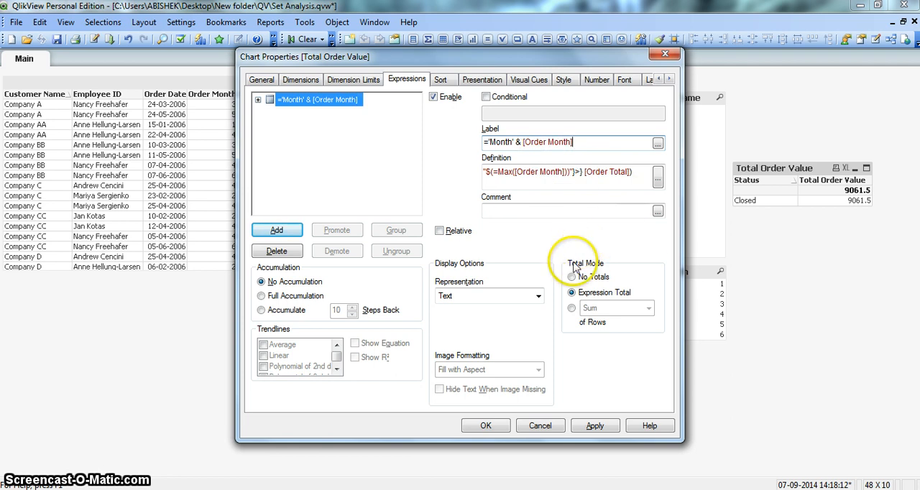
left_click(594, 425)
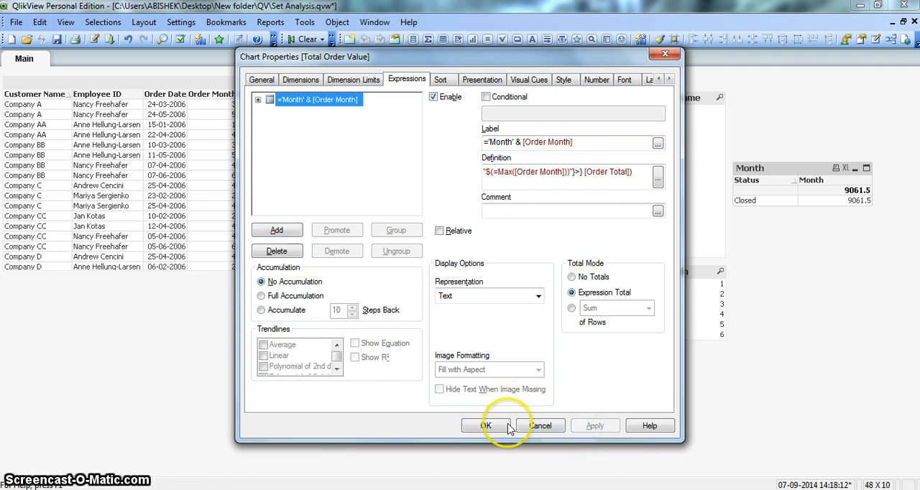
left_click(486, 425)
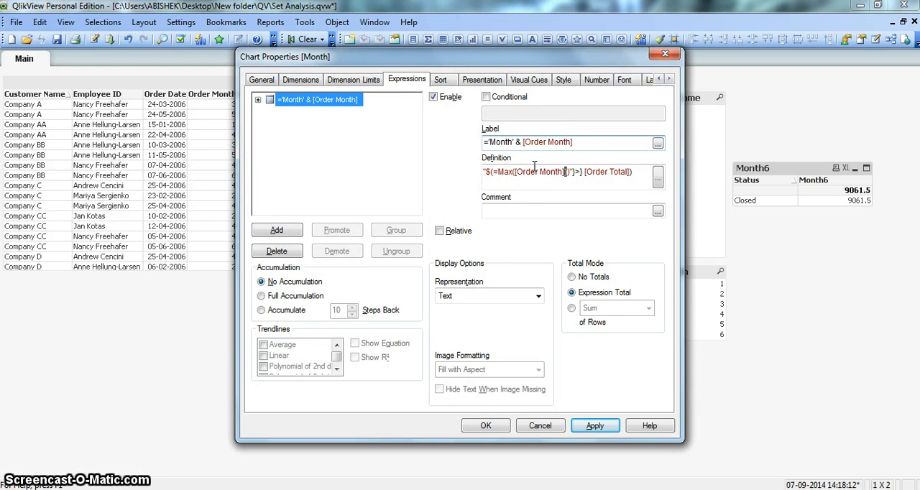
- Change the label to ='Month ' & Max([Order Month]) with a space, and apply
type("M")
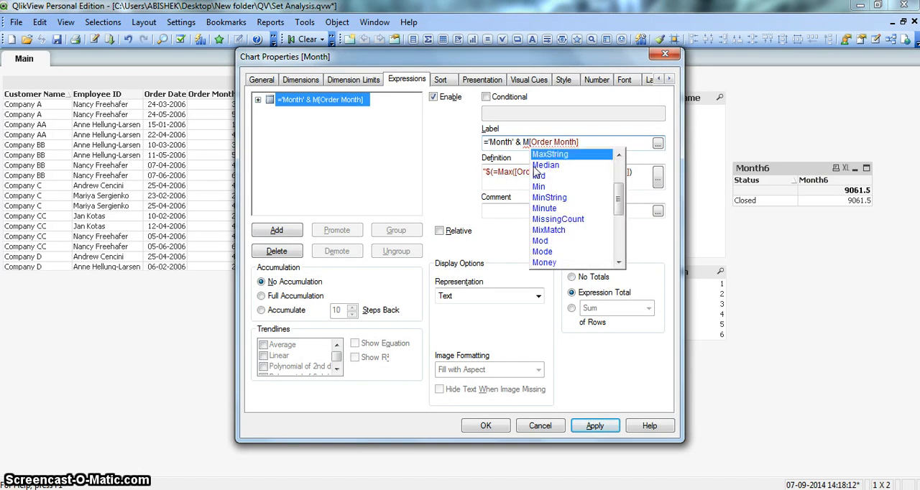
type("a")
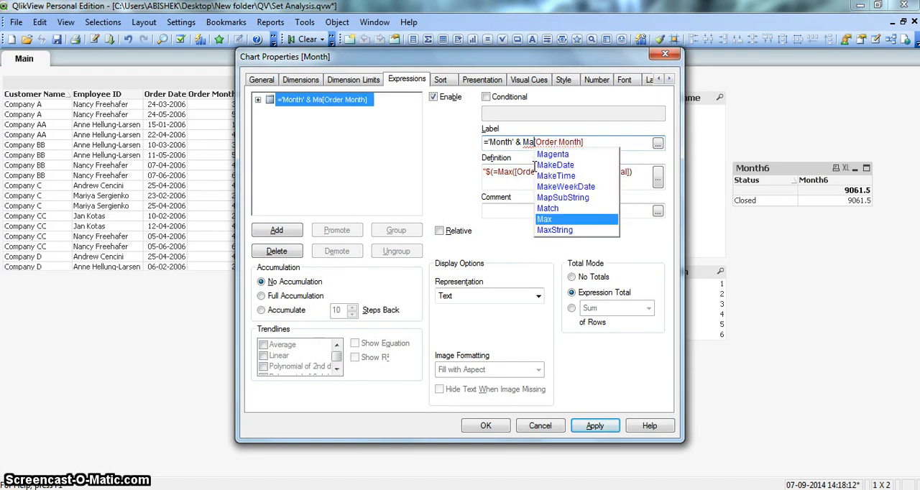
left_click(545, 219)
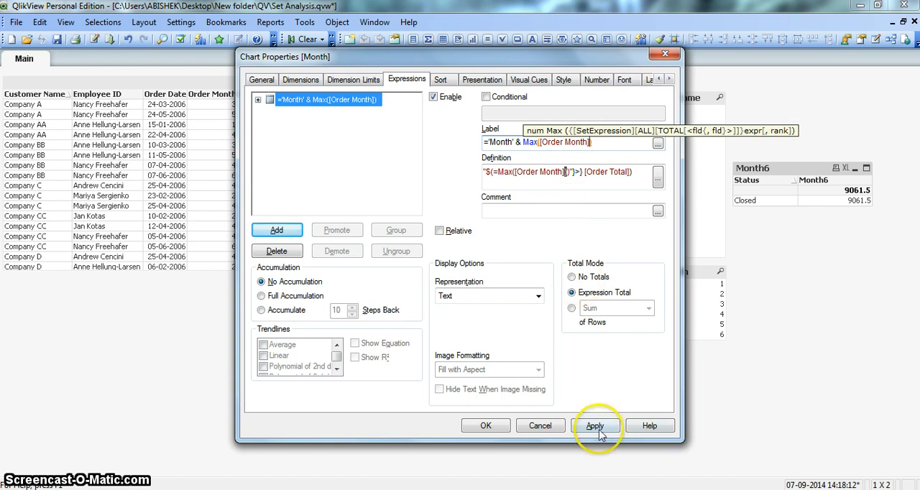
left_click(595, 425)
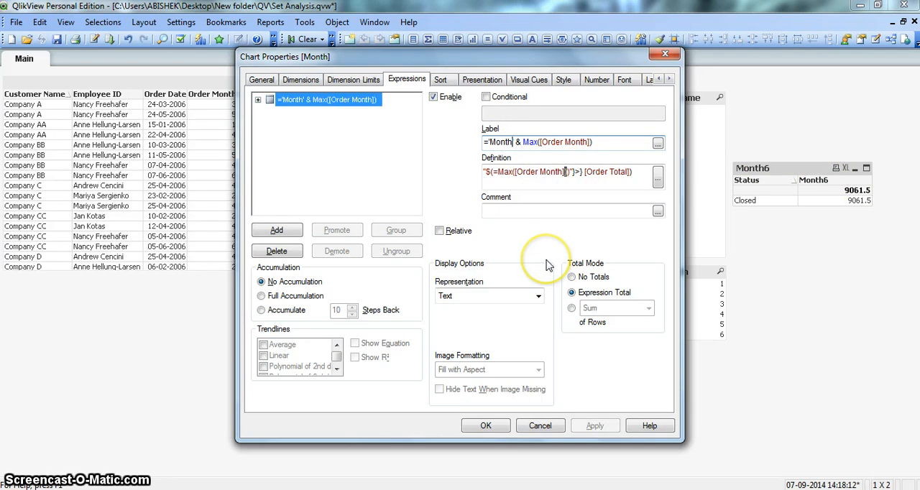
left_click(593, 426)
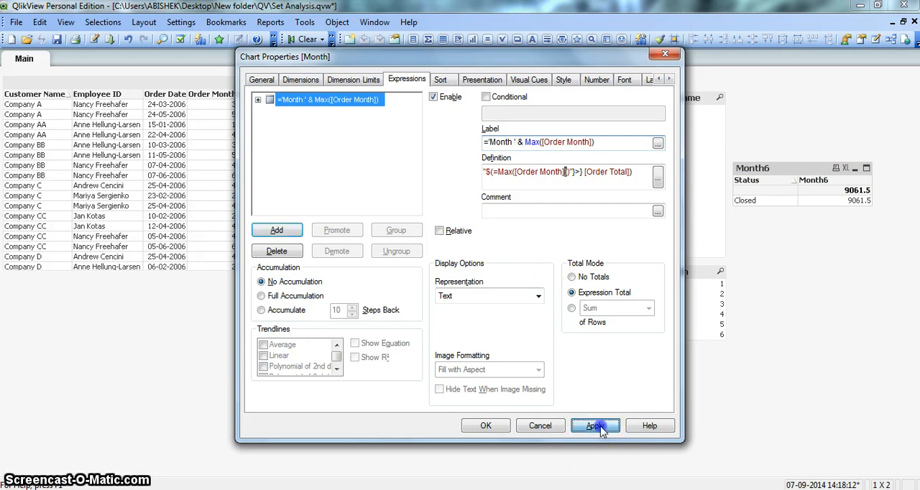
left_click(594, 425)
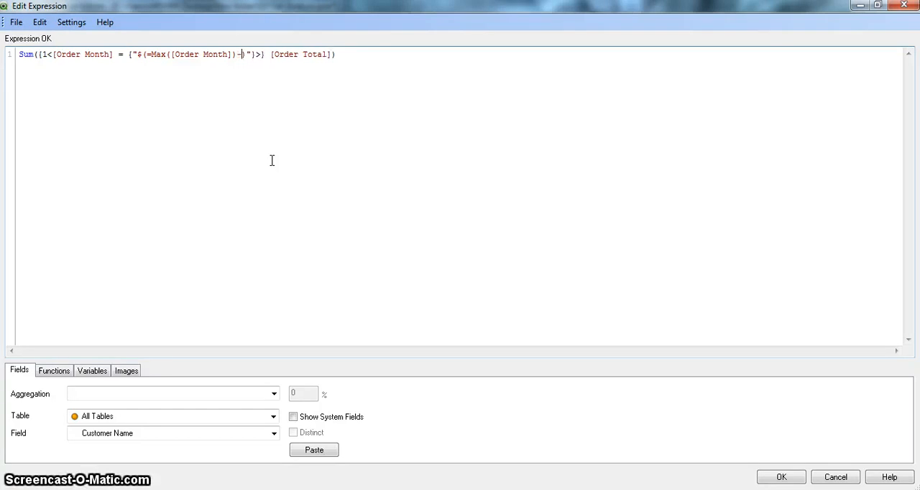
- Add expression Sum({1<[Order Month] = {"$(=Max([Order Month])-1)"}>} [Order Total]) and apply
key("Enter")
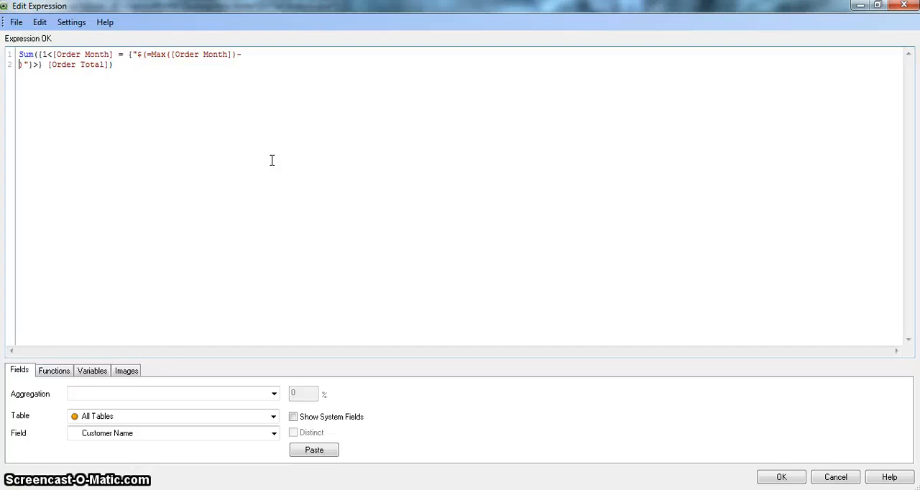
type("-1)\"}>} [Order Total])")
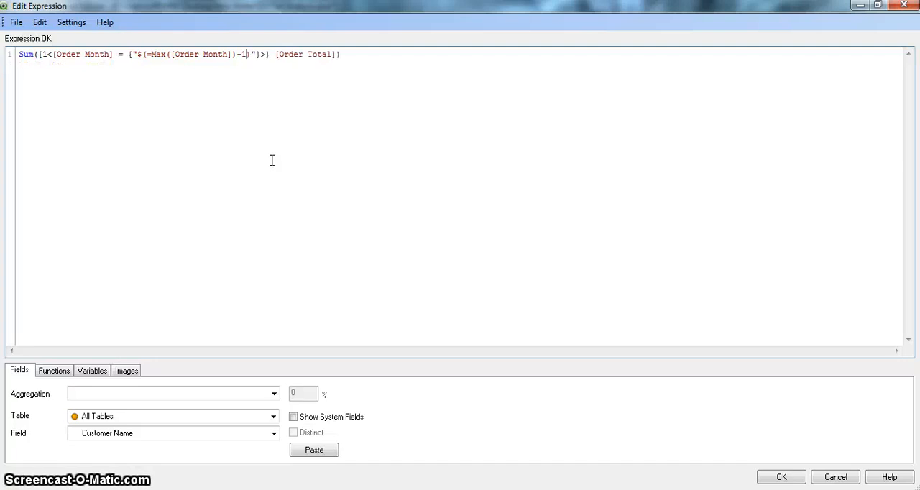
mouse_move(241, 122)
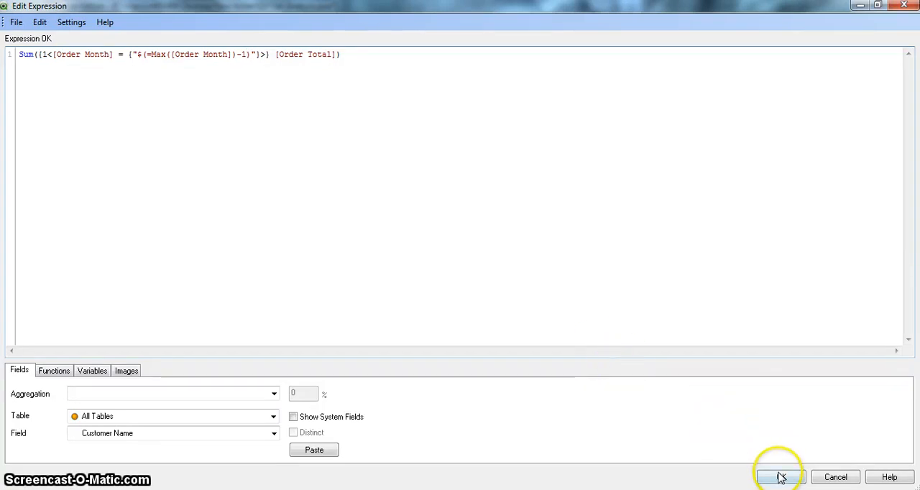
left_click(776, 478)
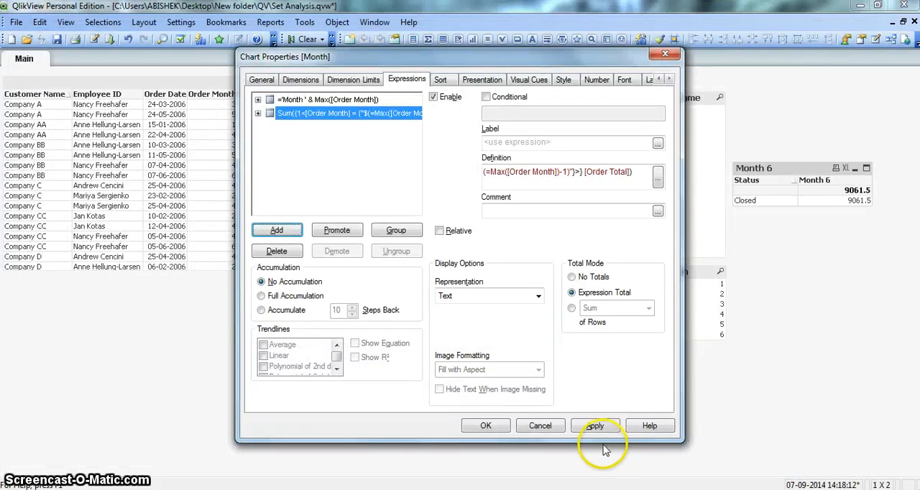
left_click(595, 425)
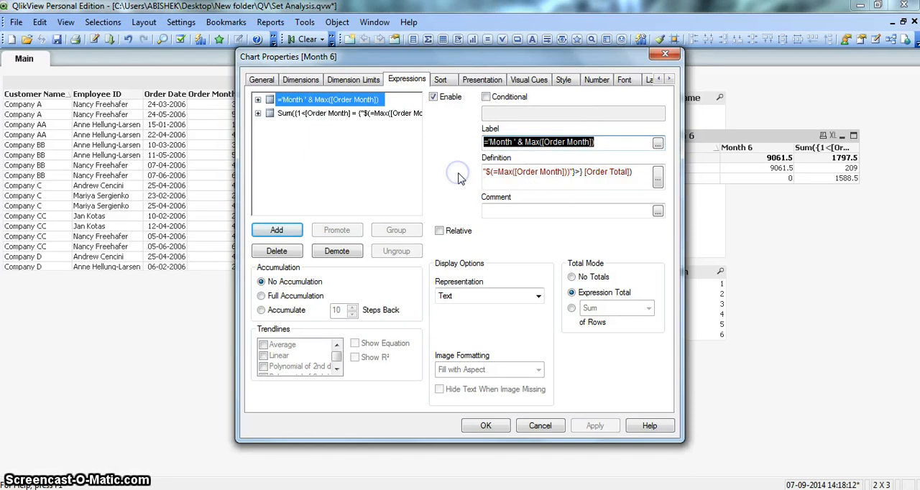
- Label the second expression ='Month ' & (Max([Order Month]) -1) and apply
left_click(348, 113)
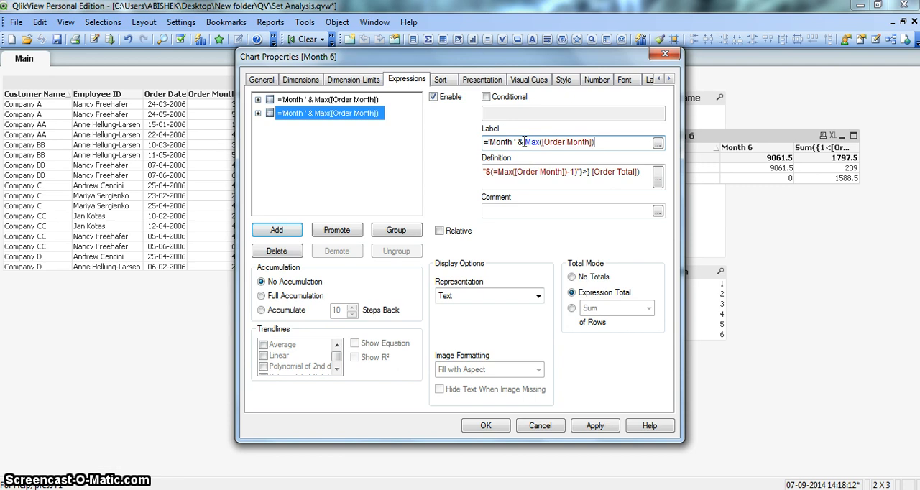
type("-1")
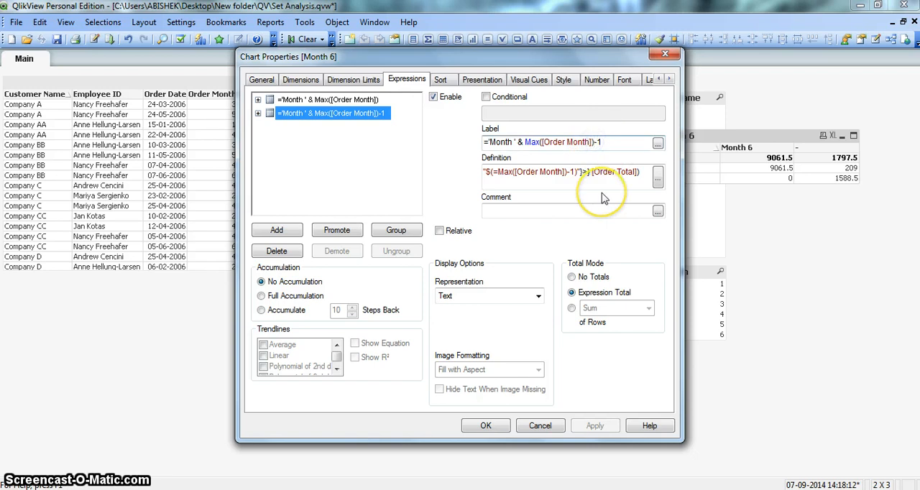
left_click(595, 425)
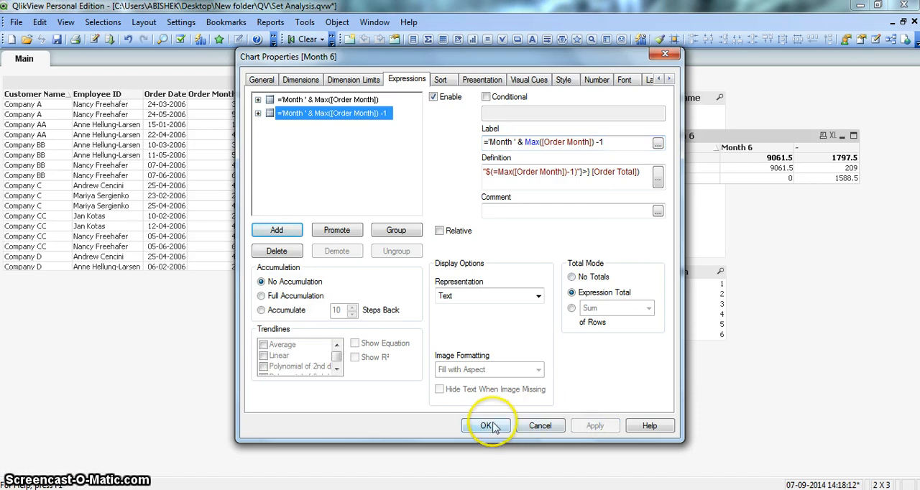
left_click(485, 425)
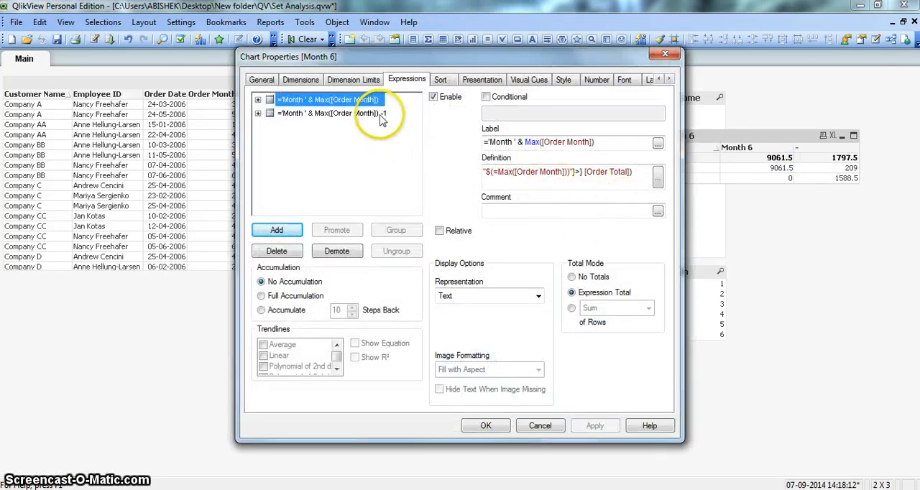
left_click(331, 113)
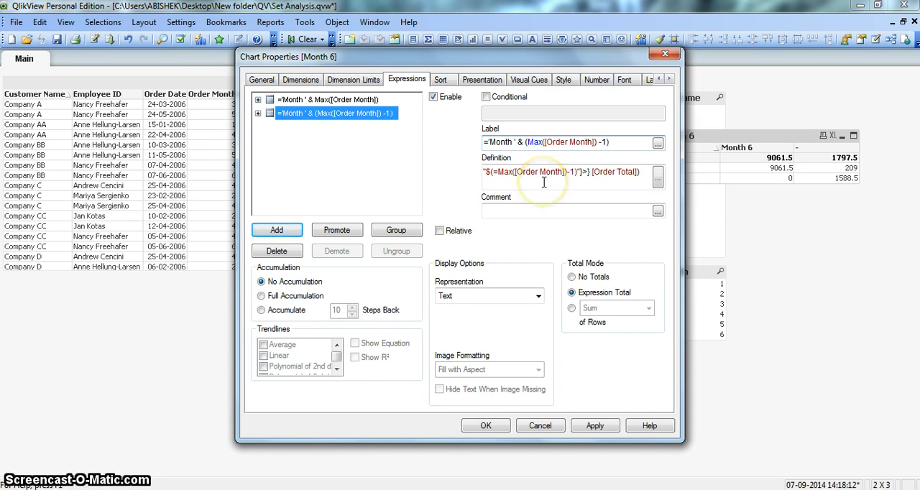
left_click(595, 424)
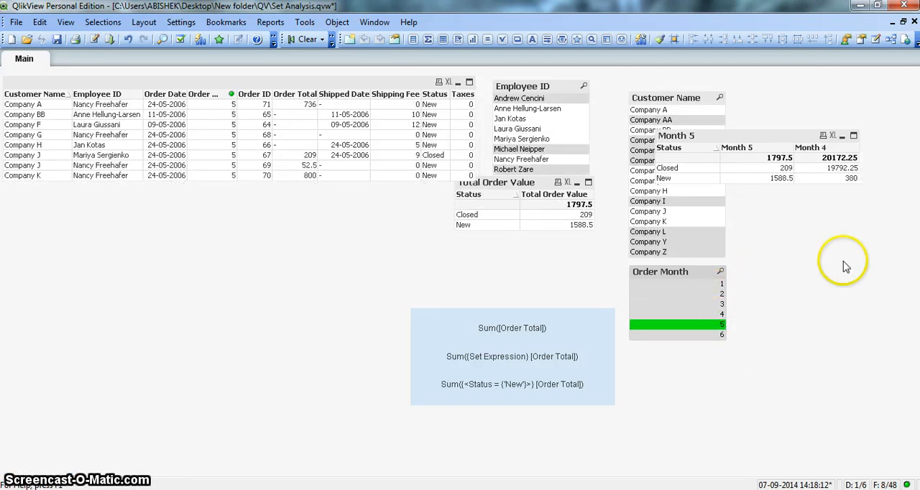
mouse_move(847, 267)
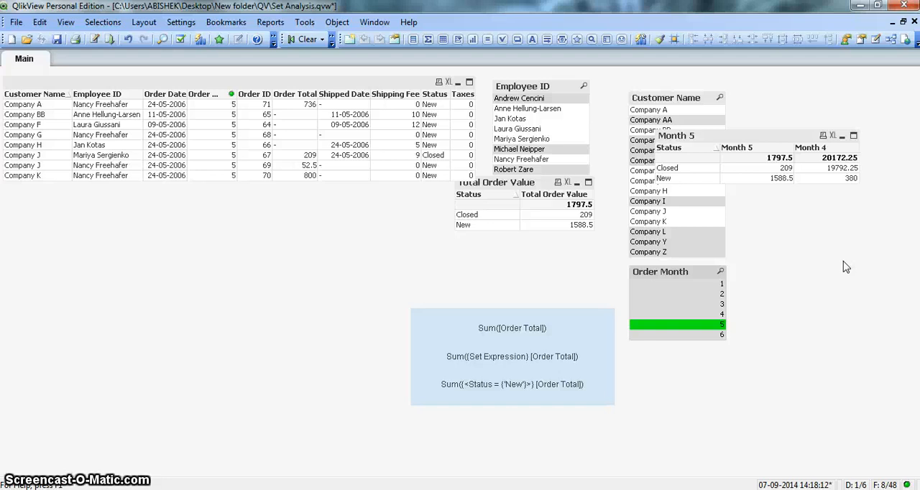
mouse_move(717, 290)
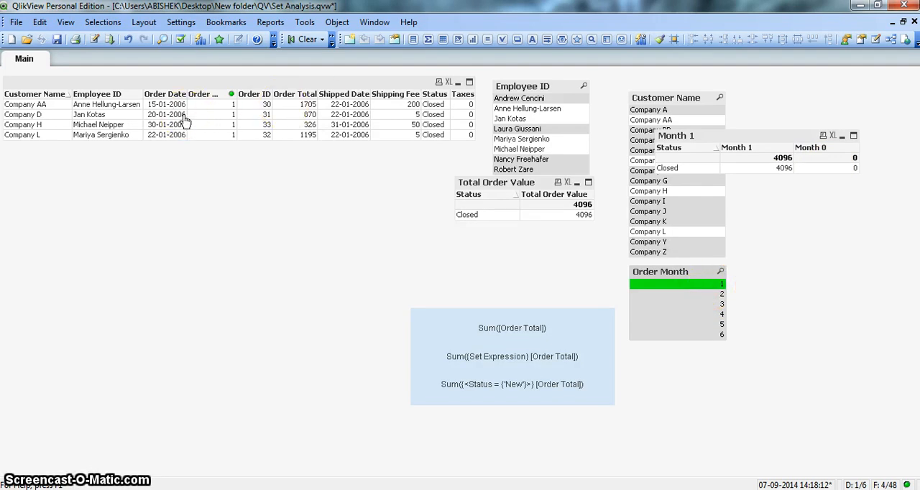
mouse_move(419, 196)
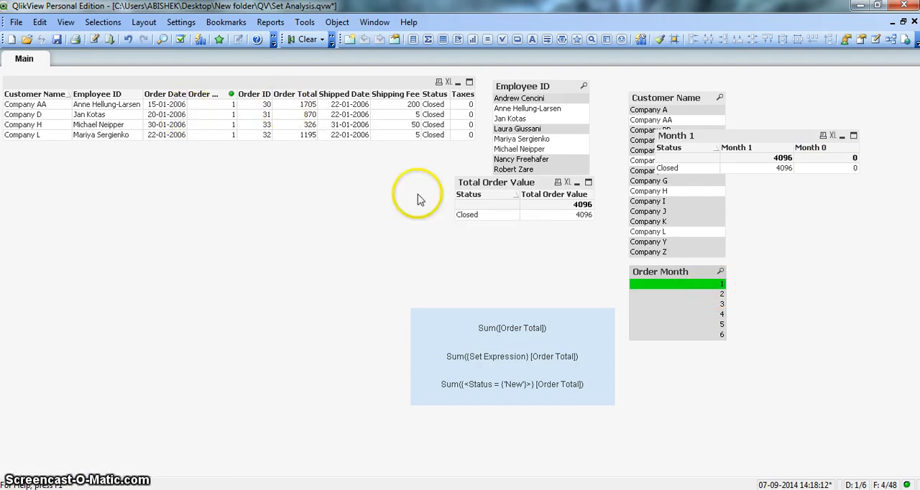
mouse_move(840, 168)
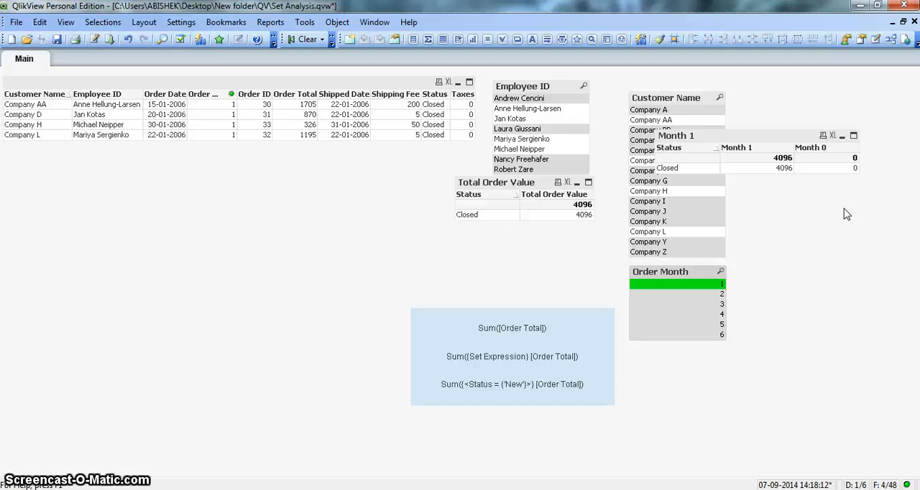
mouse_move(800, 164)
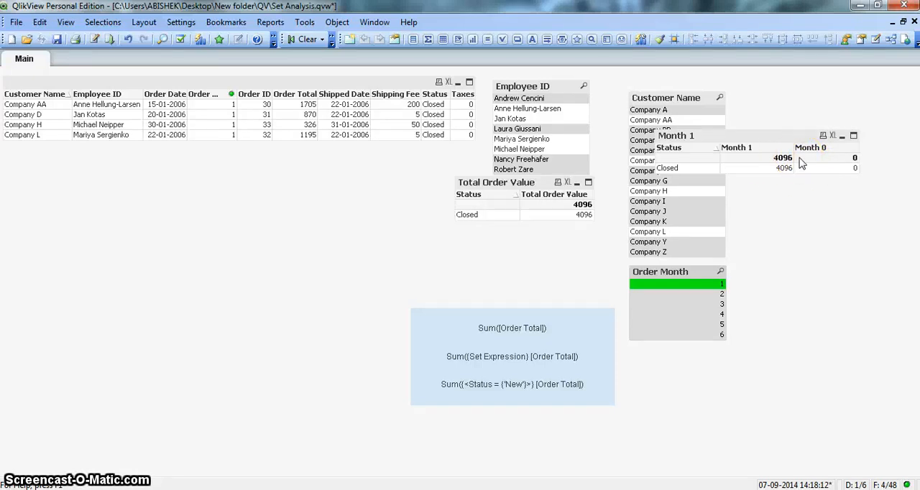